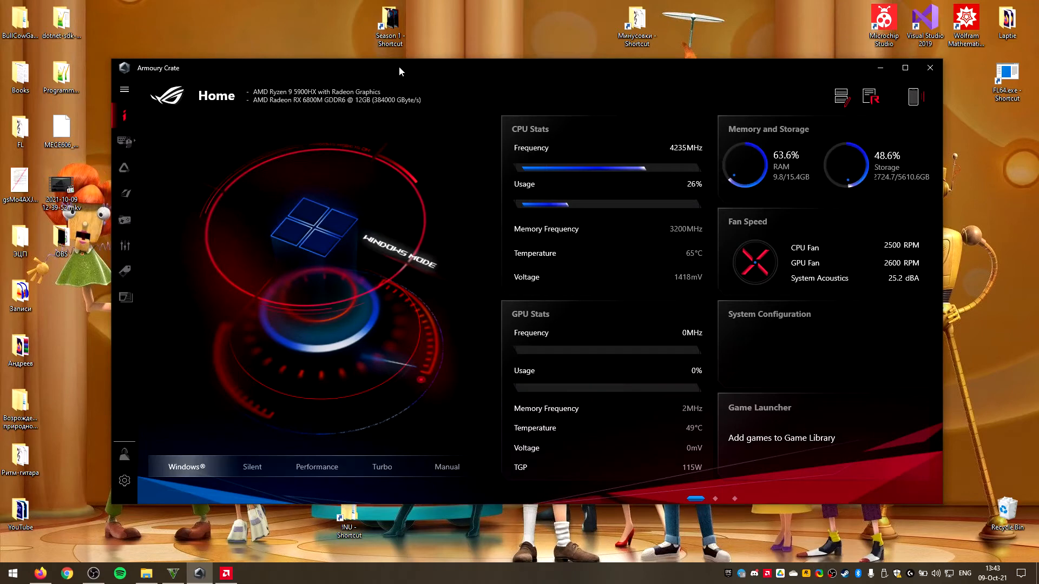
mouse_move(381, 77)
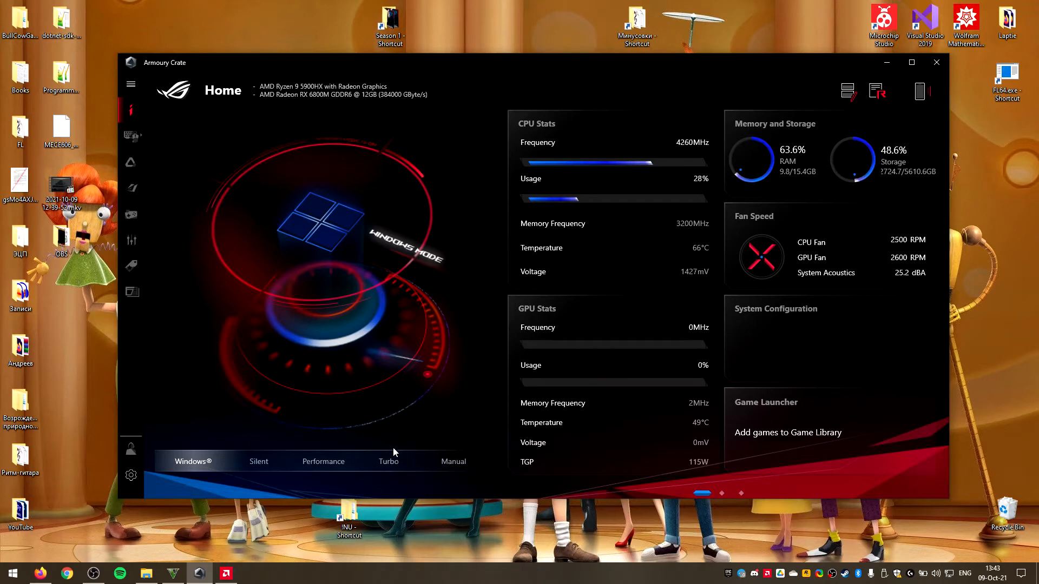
mouse_move(436, 443)
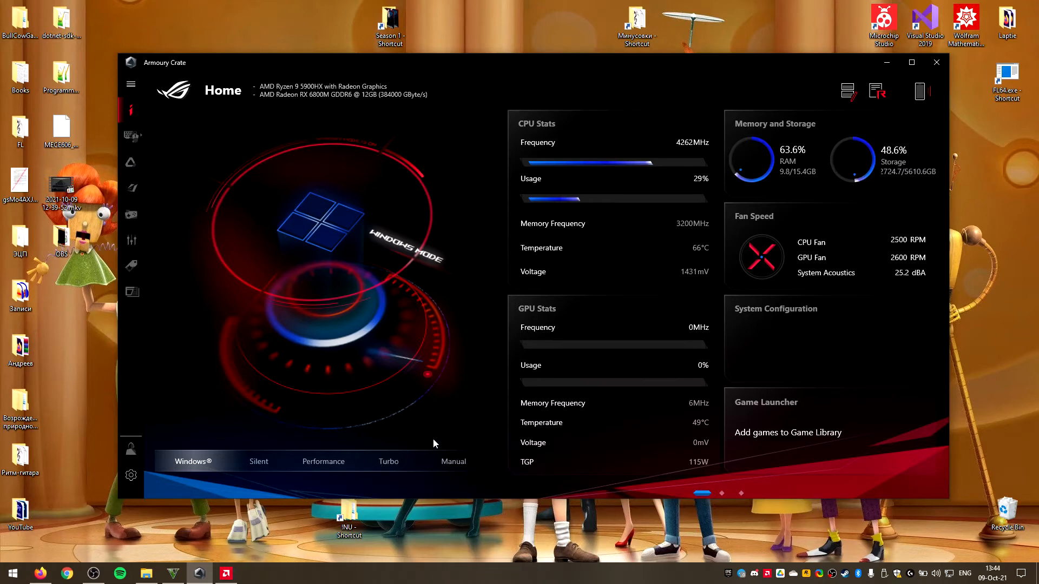
mouse_move(497, 446)
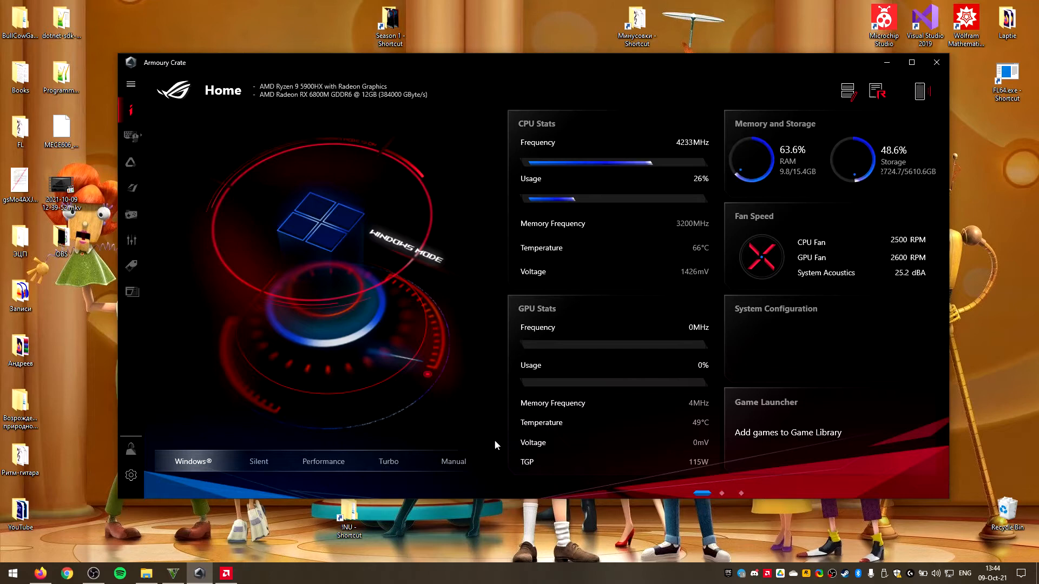
mouse_move(468, 446)
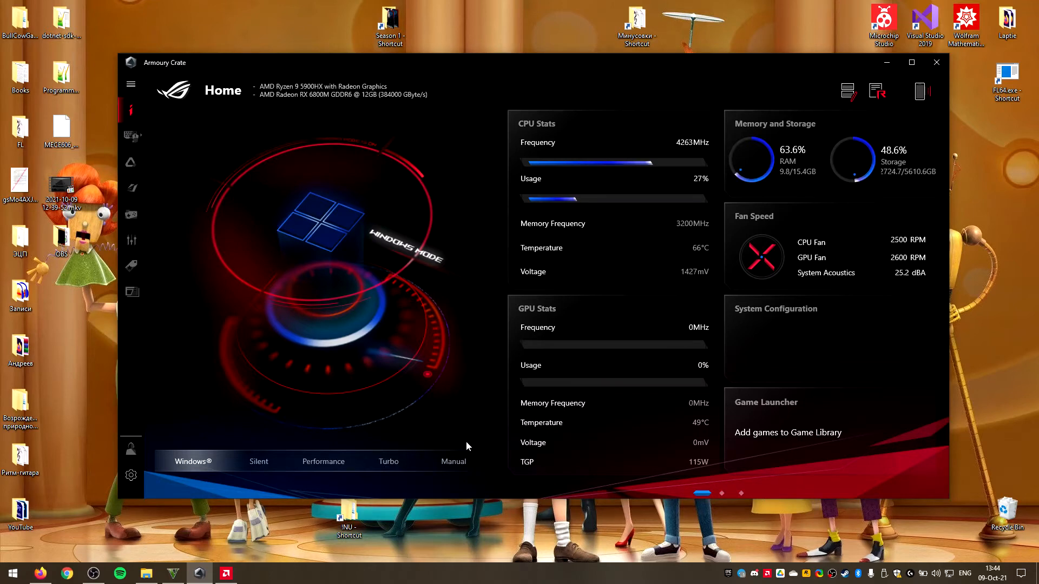
mouse_move(484, 451)
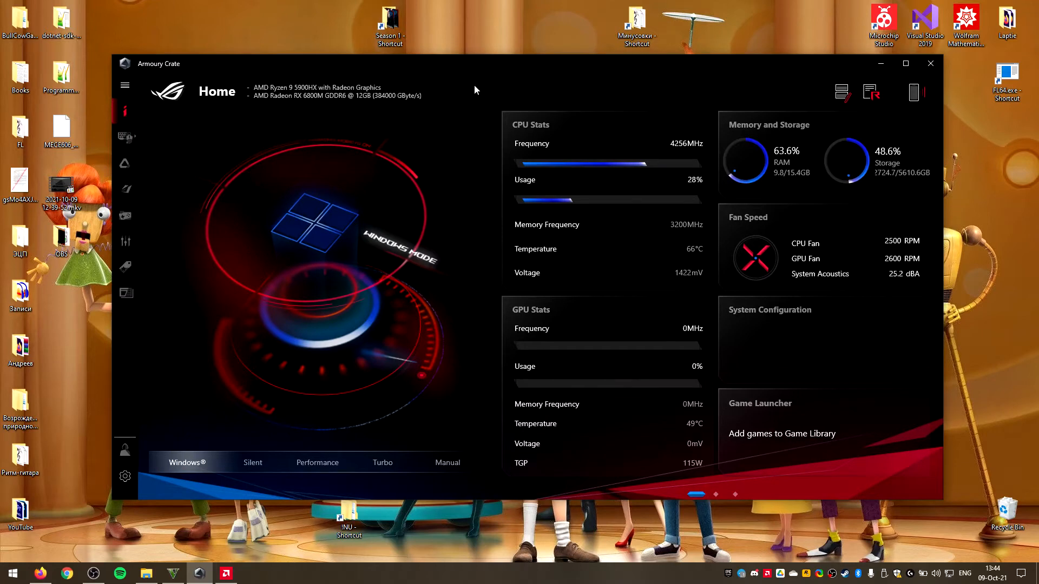
mouse_move(759, 473)
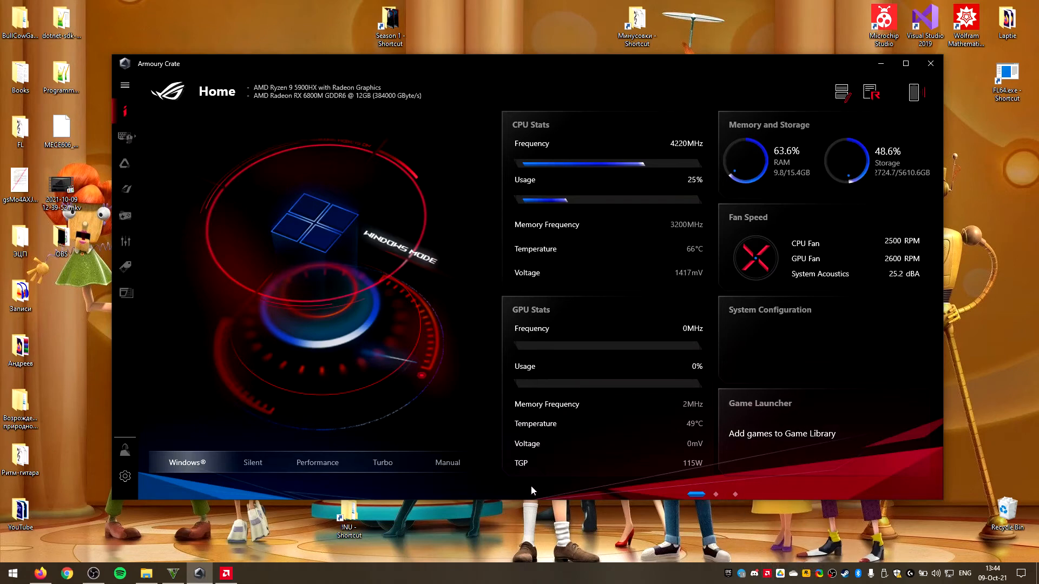
mouse_move(202, 478)
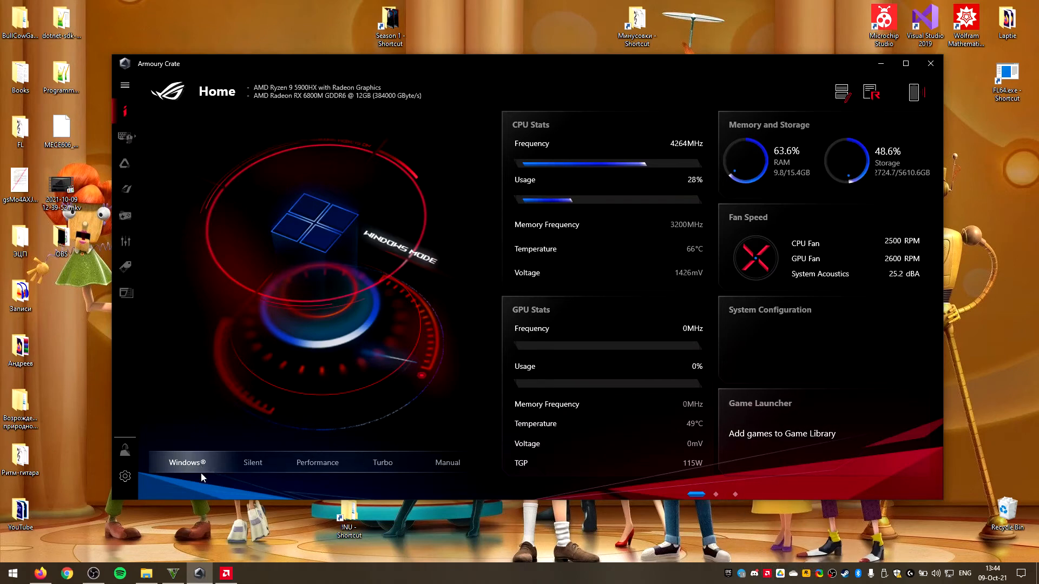
mouse_move(306, 479)
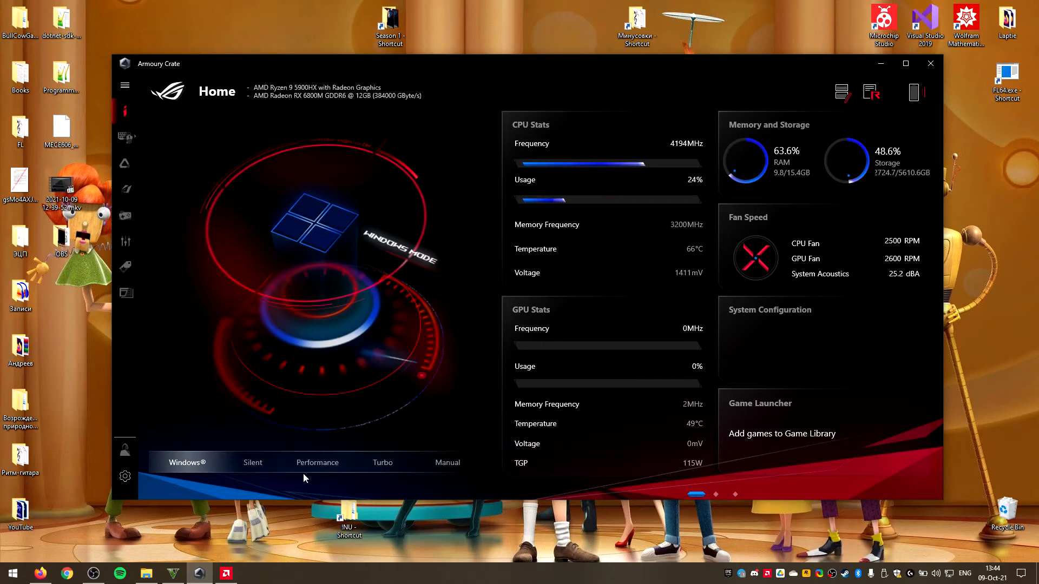
mouse_move(436, 470)
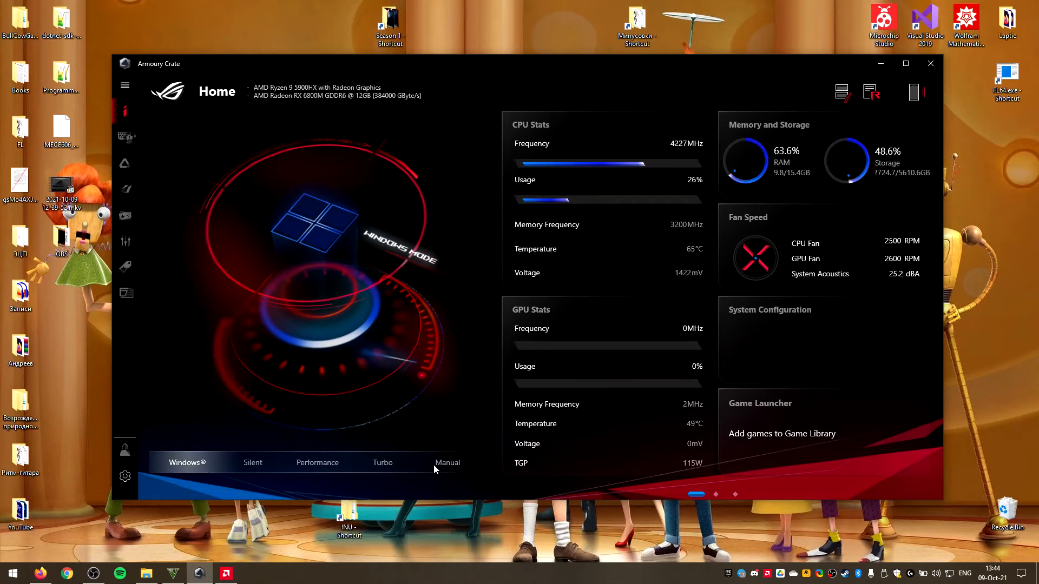
mouse_move(430, 465)
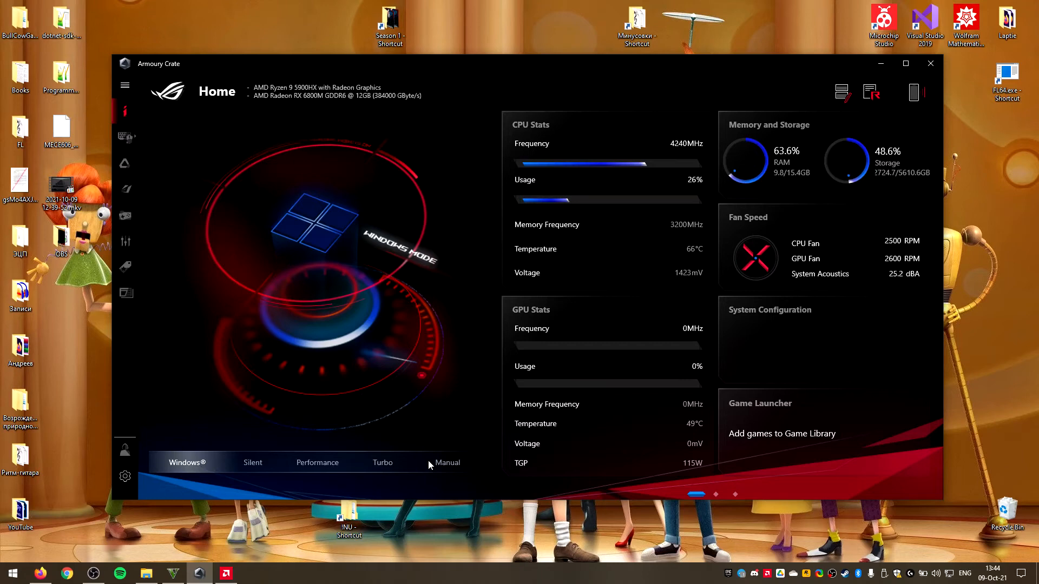
mouse_move(430, 64)
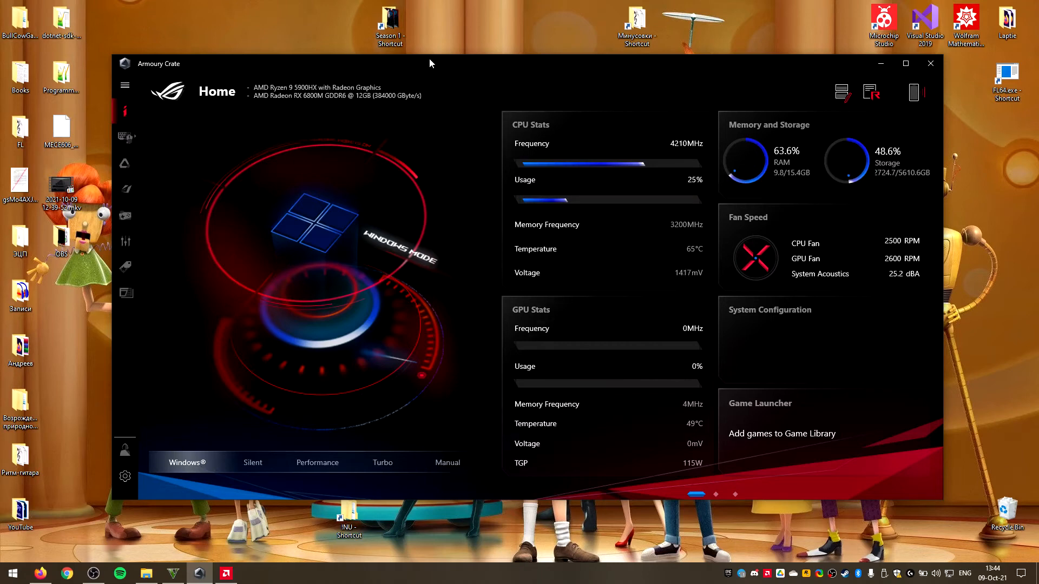
mouse_move(698, 243)
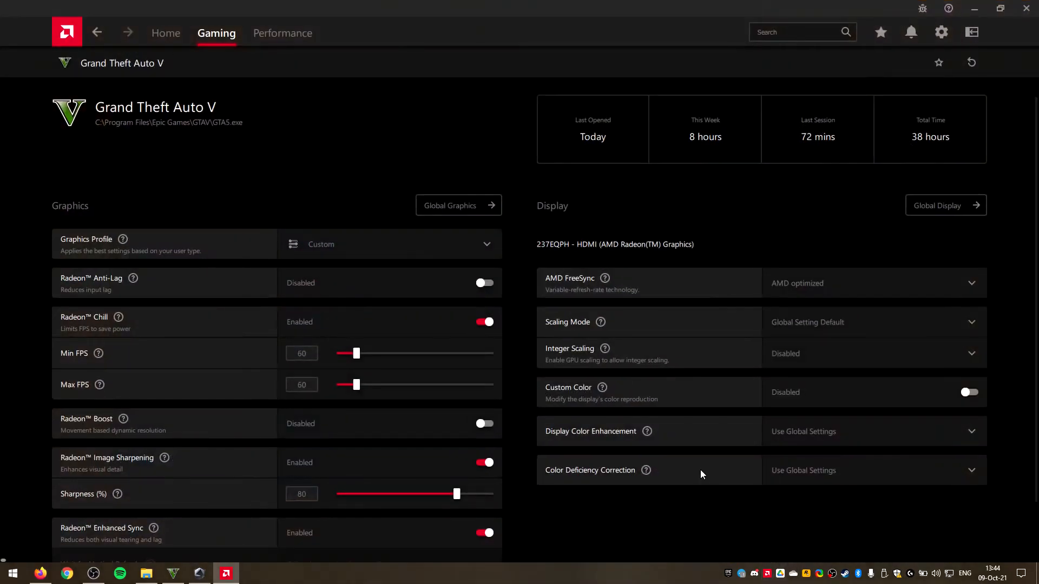
Step: Review GTA V's 60 FPS Radeon Chill cap, then minimize Radeon Software back to Armoury Crate
scroll("down", 3)
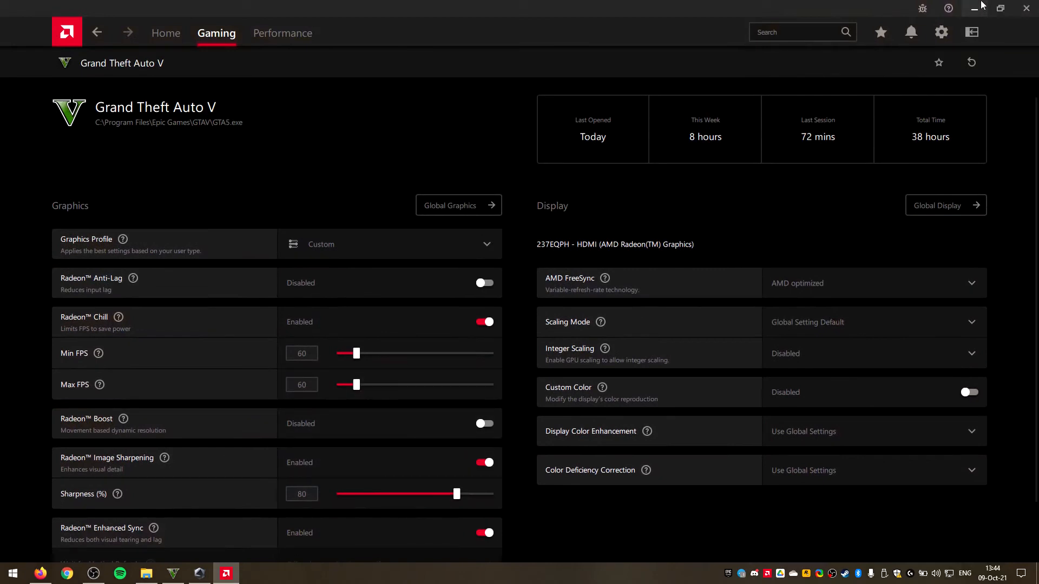
mouse_move(972, 8)
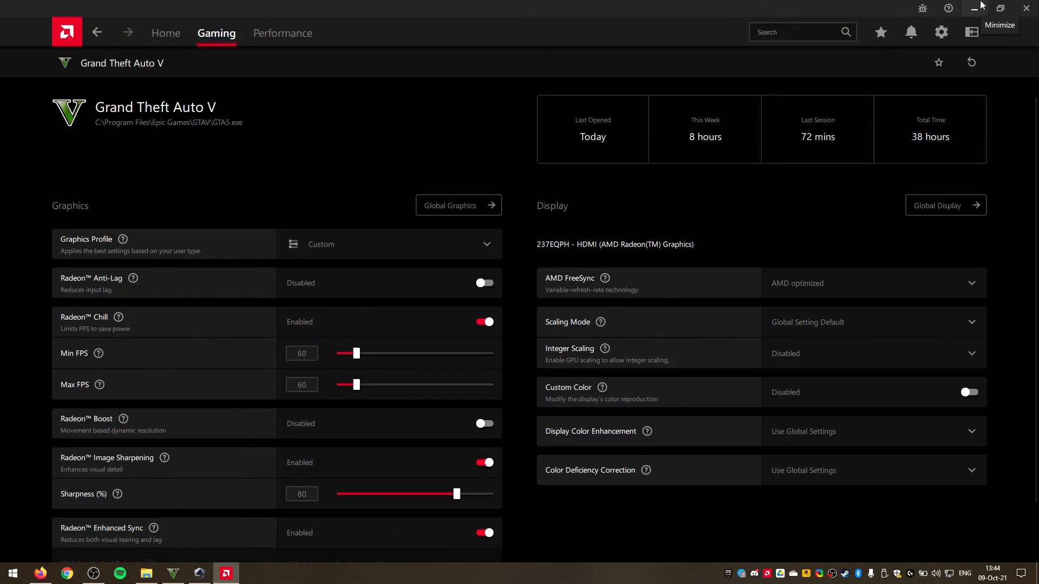
mouse_move(972, 7)
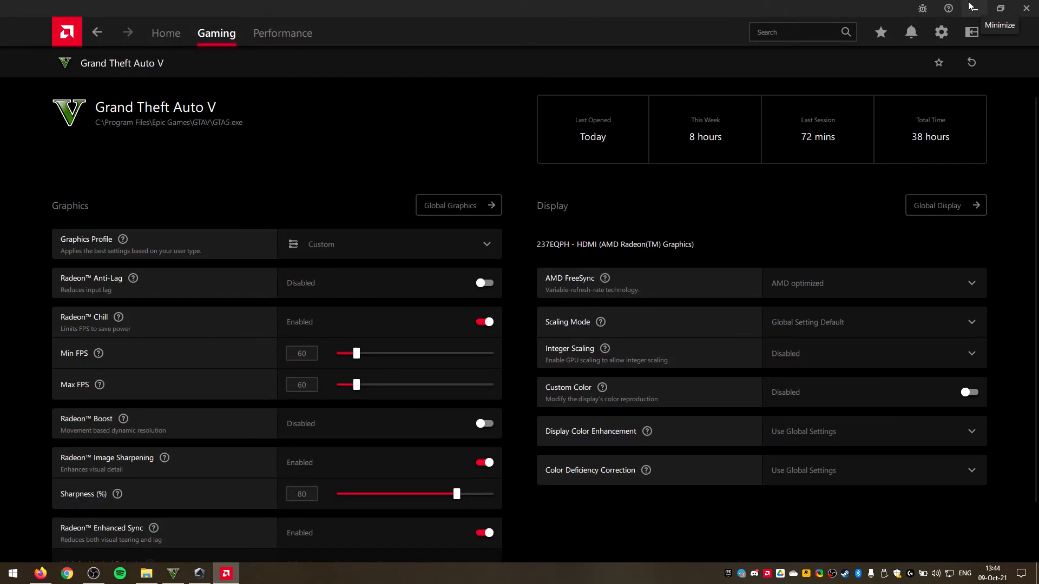
left_click(972, 8)
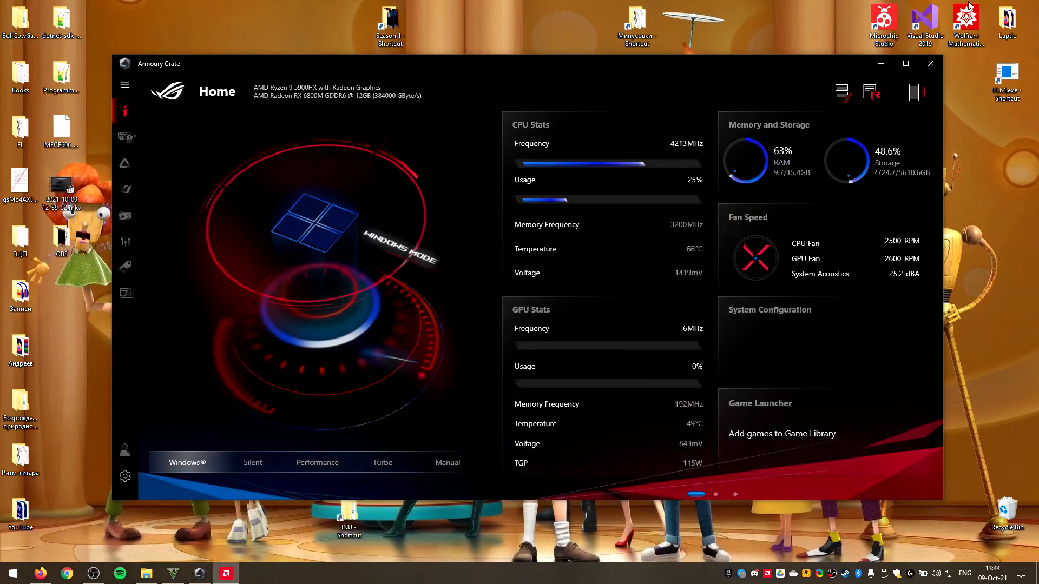